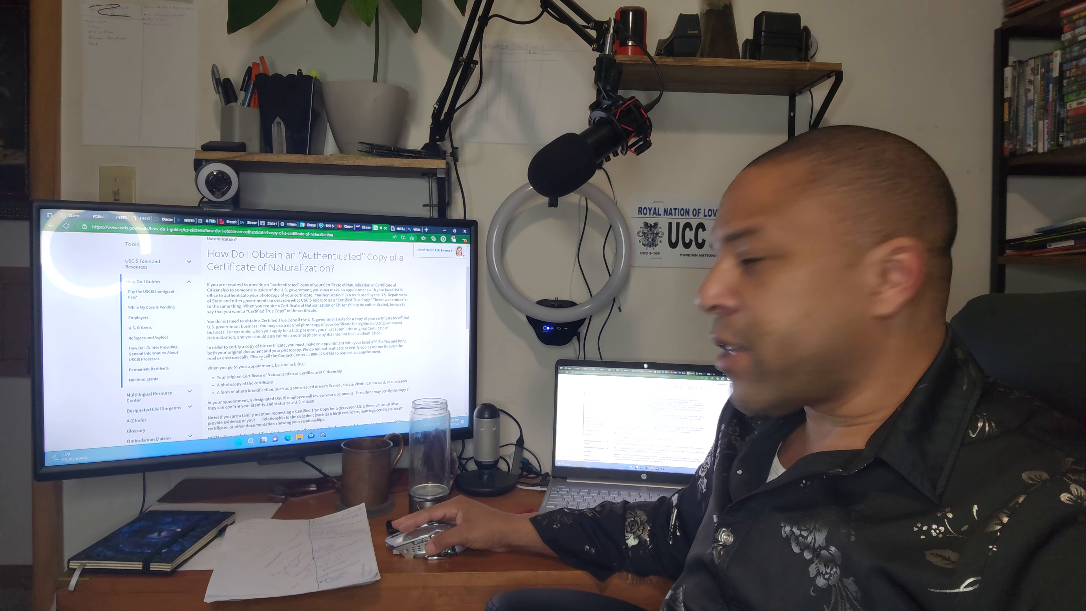
{"action": "scroll", "scroll_direction": "down", "scroll_amount": 3}
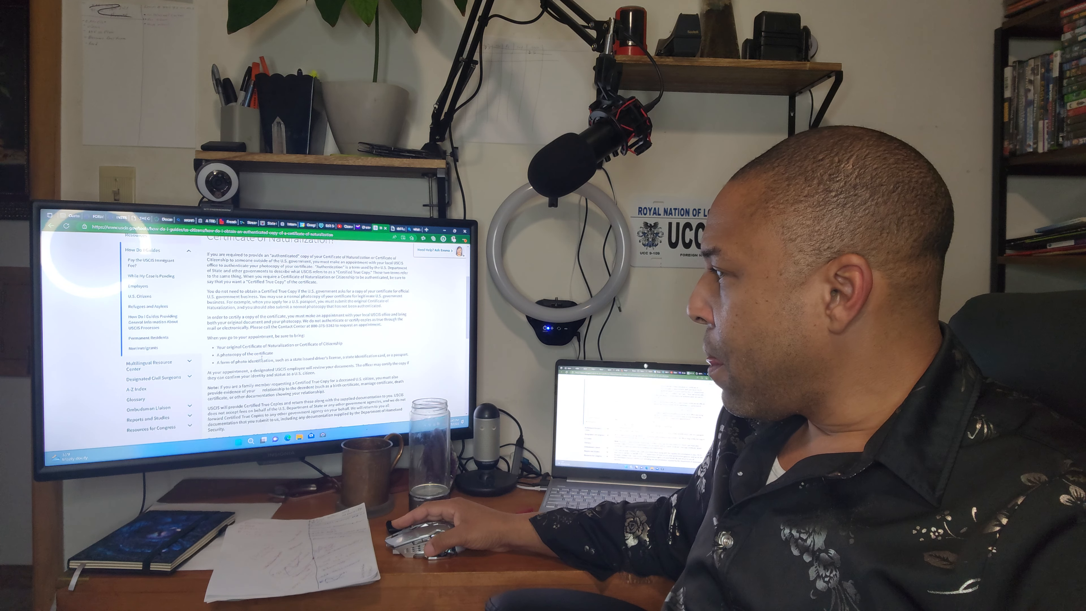